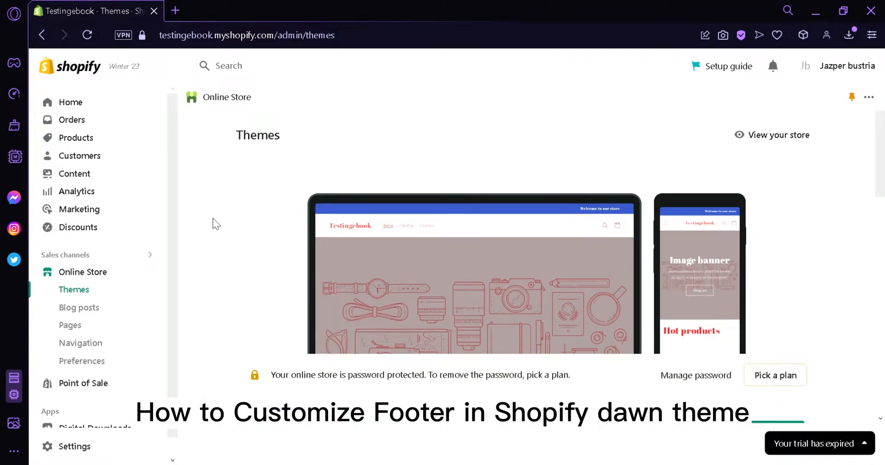
Launch the Dawn theme editor and scroll the home page sections down to the Footer
{"action": "scroll", "scroll_direction": "down", "scroll_amount": 3}
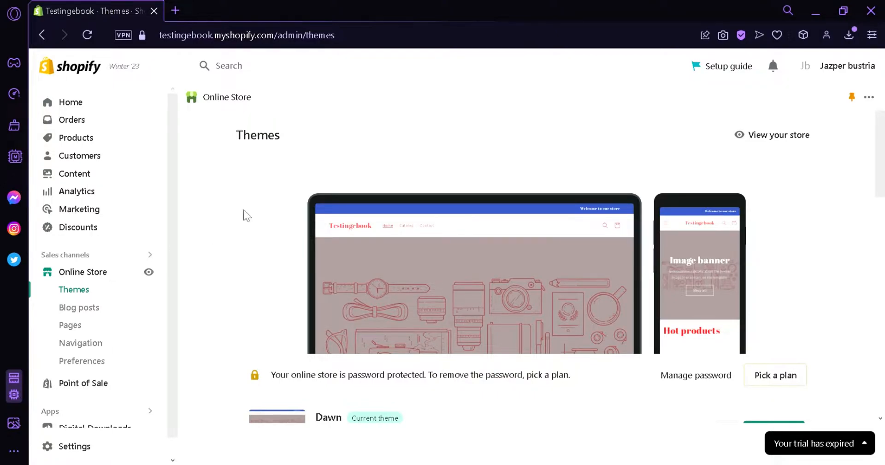
{"action": "scroll", "scroll_direction": "down", "scroll_amount": 3}
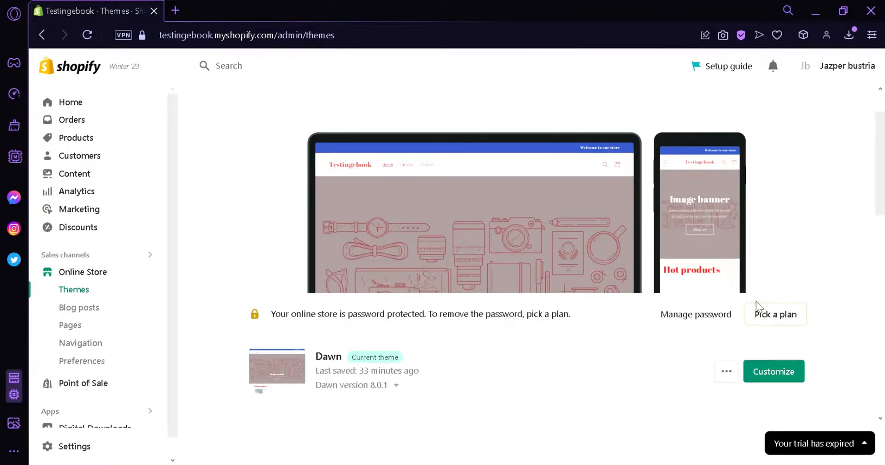
{"action": "left_click", "coordinate": [774, 371]}
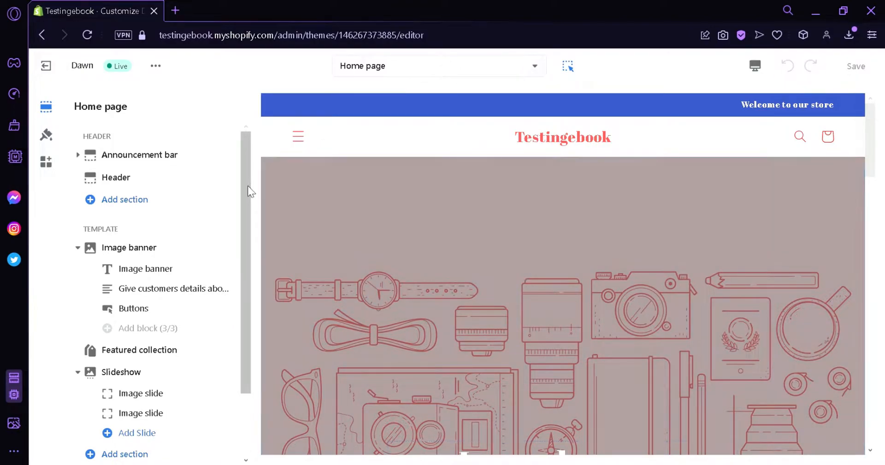
{"action": "mouse_move", "coordinate": [246, 191]}
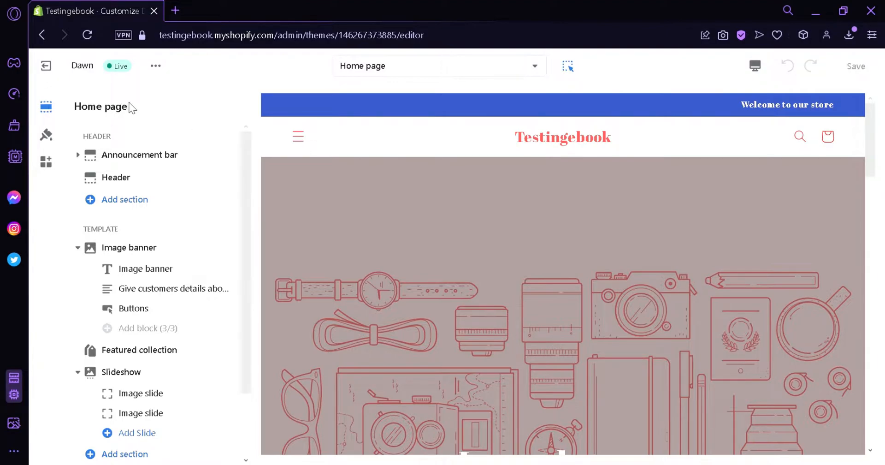
{"action": "left_click", "coordinate": [129, 247]}
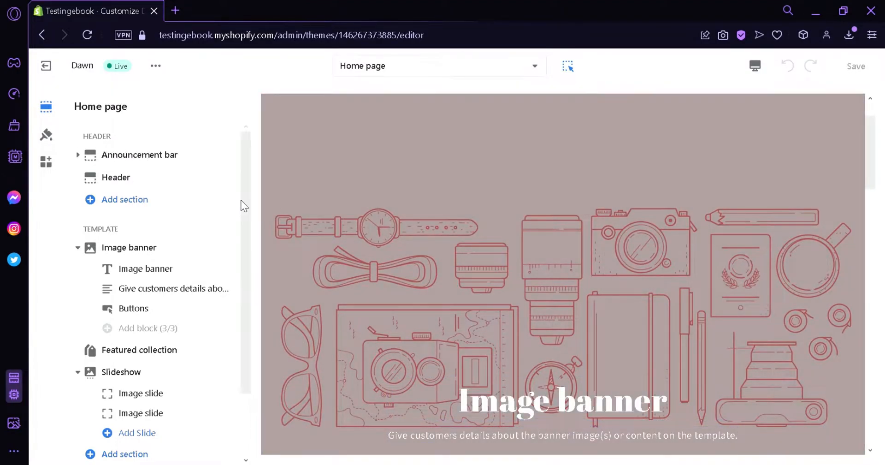
{"action": "scroll", "scroll_direction": "down", "scroll_amount": 3}
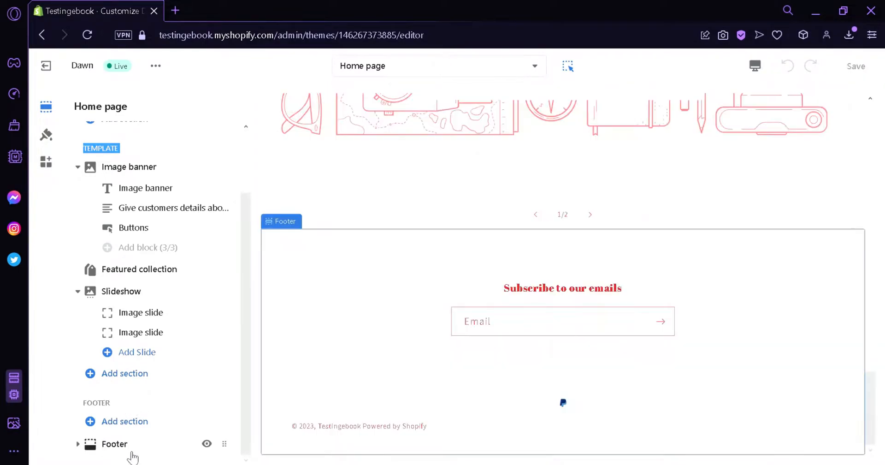
Open the Footer section and scroll through its options, then back to the top
{"action": "left_click", "coordinate": [114, 443]}
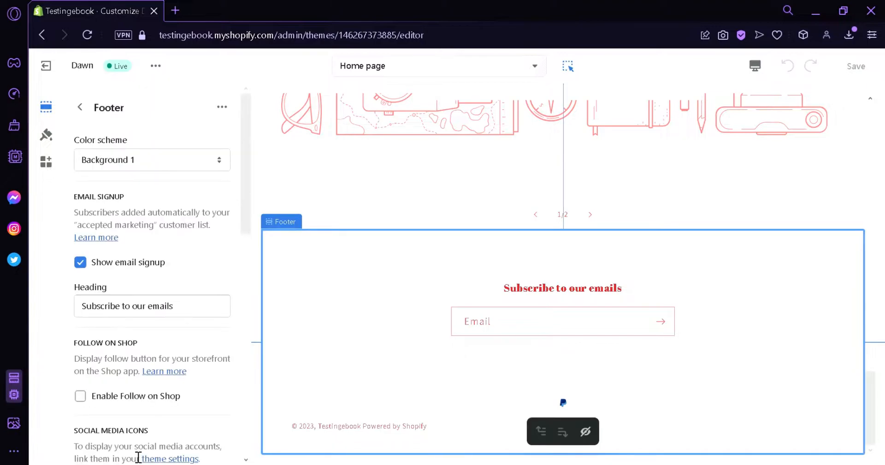
{"action": "mouse_move", "coordinate": [350, 214]}
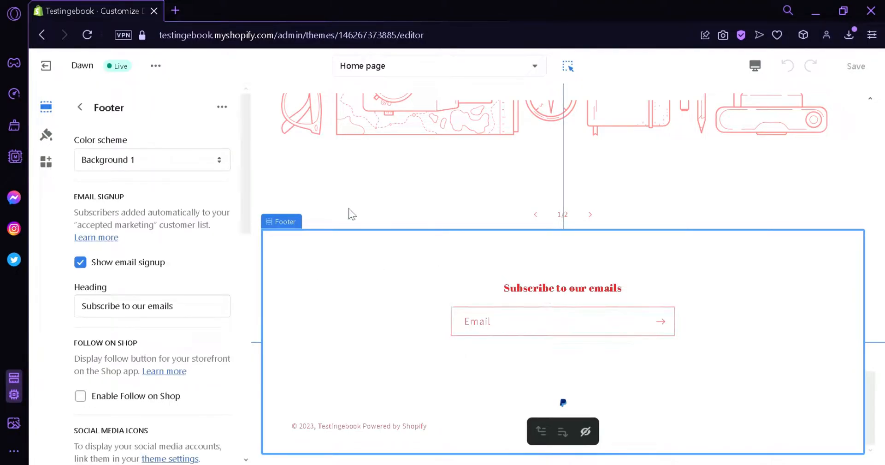
{"action": "scroll", "scroll_direction": "down", "scroll_amount": 3}
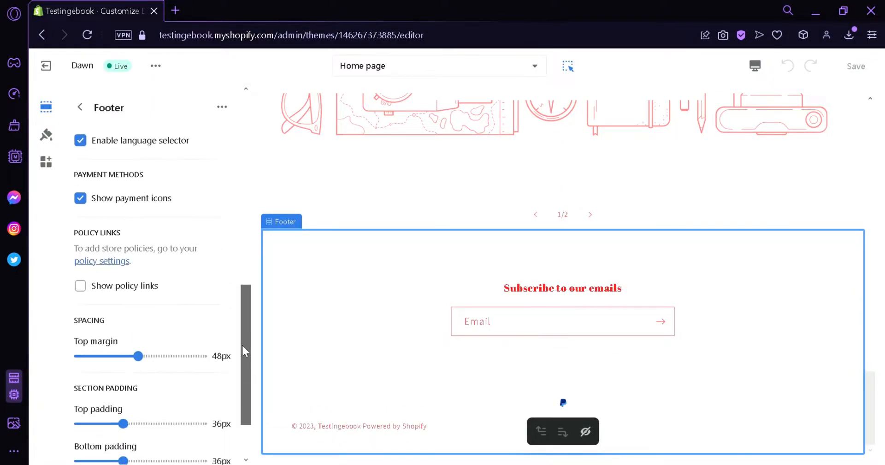
{"action": "scroll", "scroll_direction": "down", "scroll_amount": 3}
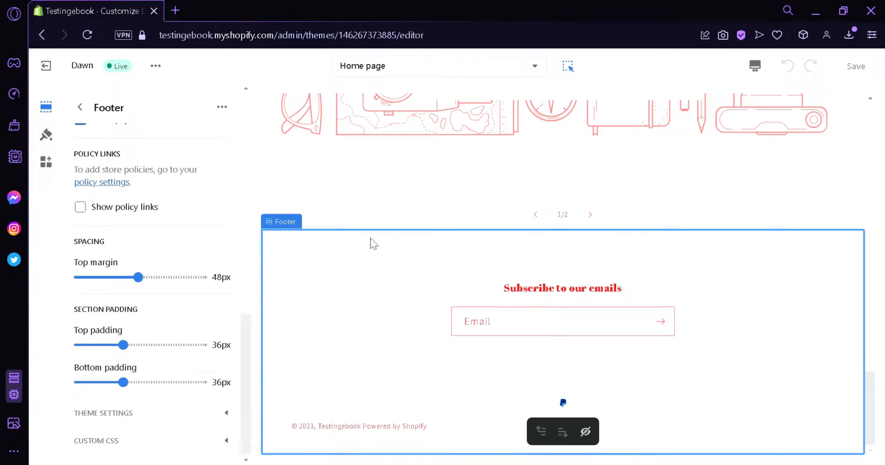
{"action": "scroll", "scroll_direction": "up", "scroll_amount": 3}
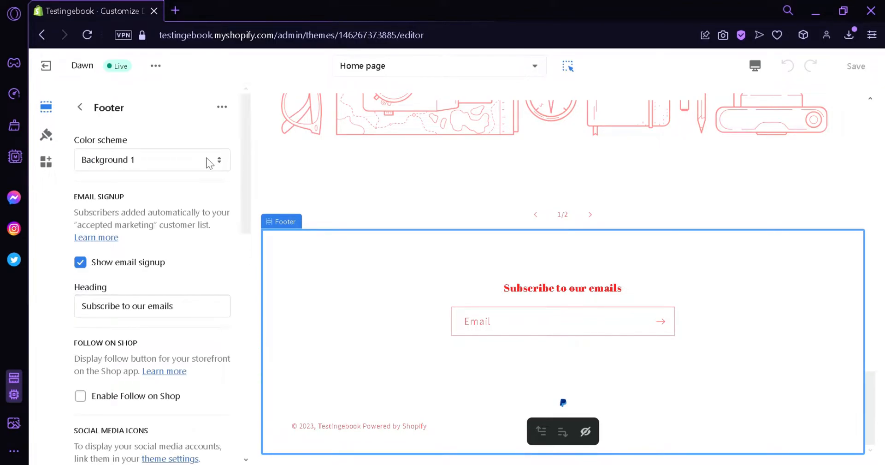
Choose Accent 1 as the footer color scheme for a black background
{"action": "left_click", "coordinate": [151, 160]}
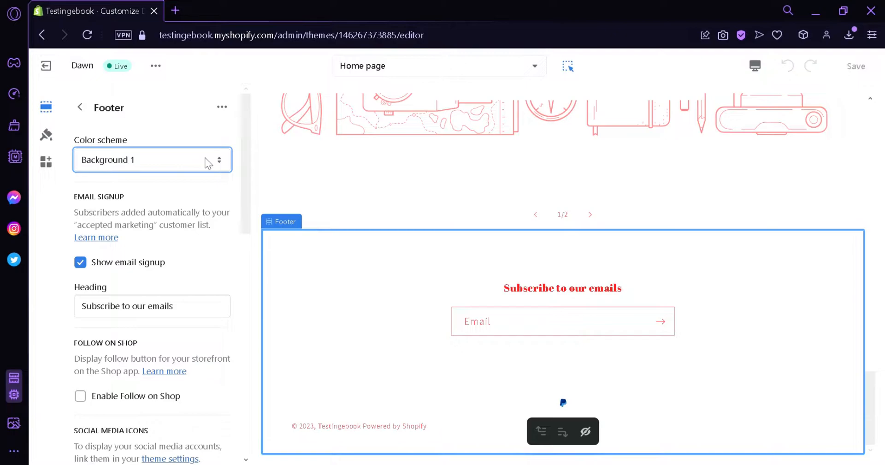
{"action": "mouse_move", "coordinate": [116, 185]}
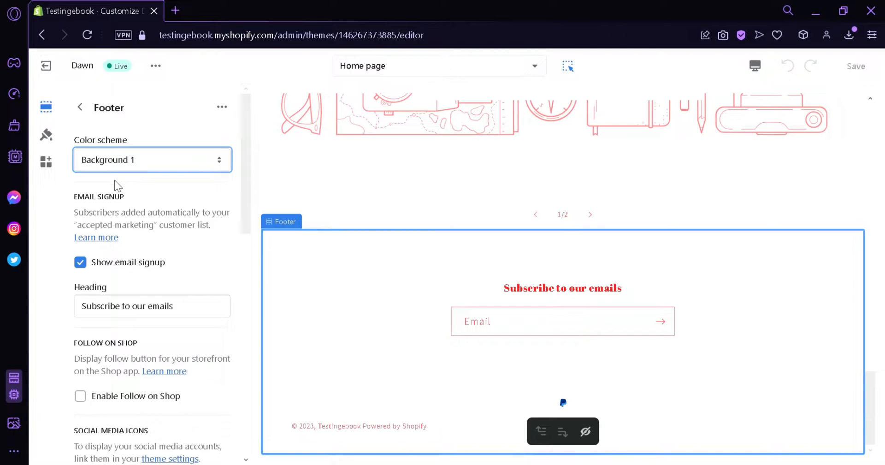
{"action": "mouse_move", "coordinate": [101, 201]}
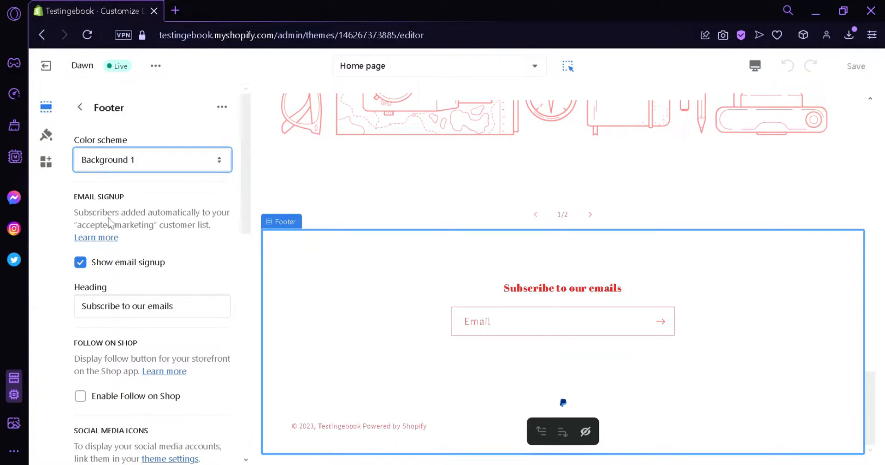
{"action": "mouse_move", "coordinate": [172, 179]}
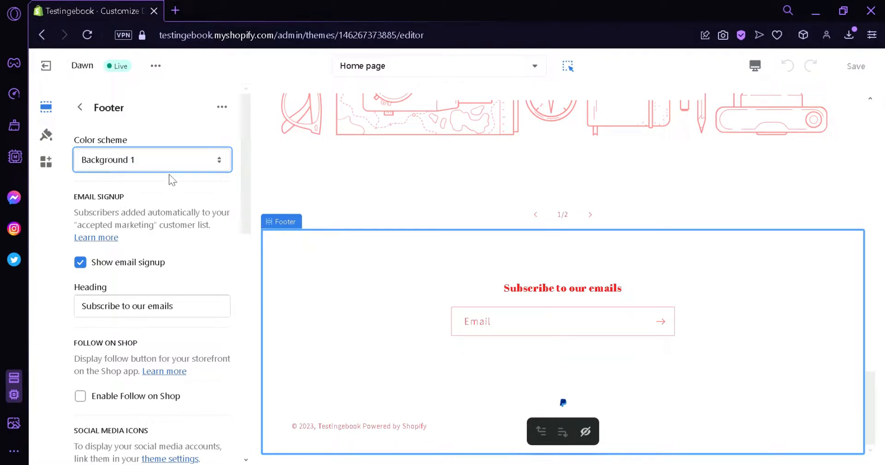
{"action": "left_click", "coordinate": [151, 159]}
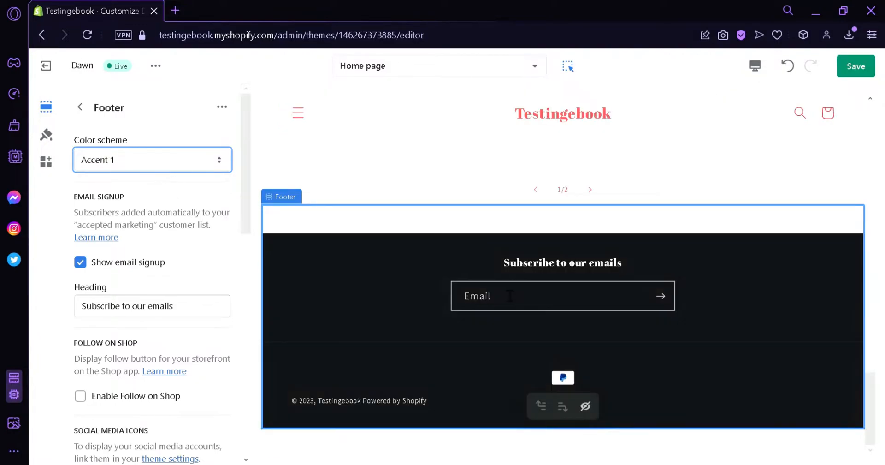
{"action": "scroll", "scroll_direction": "down", "scroll_amount": 3}
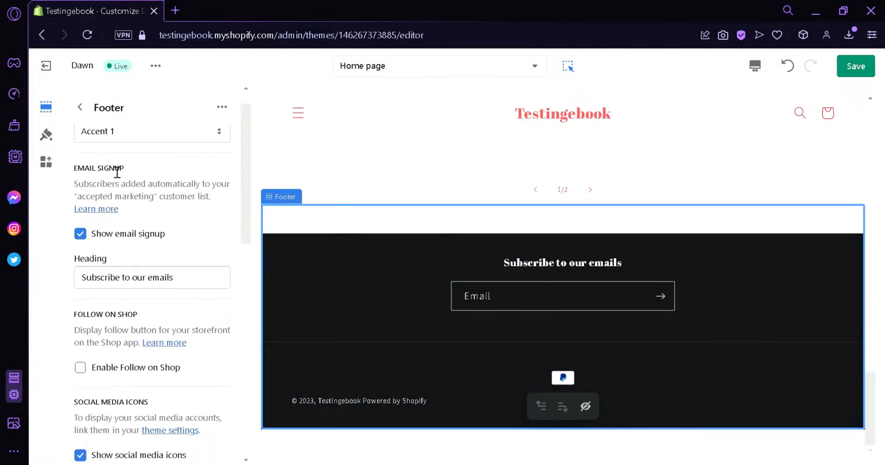
{"action": "mouse_move", "coordinate": [144, 217]}
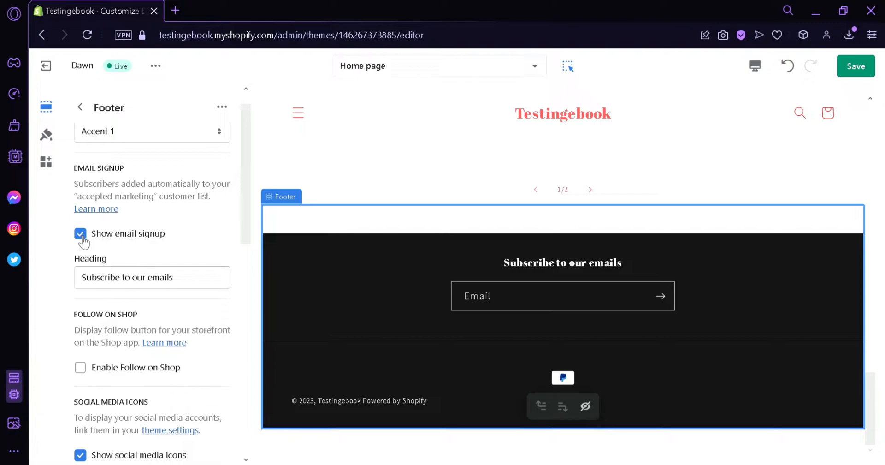
{"action": "left_click", "coordinate": [81, 233]}
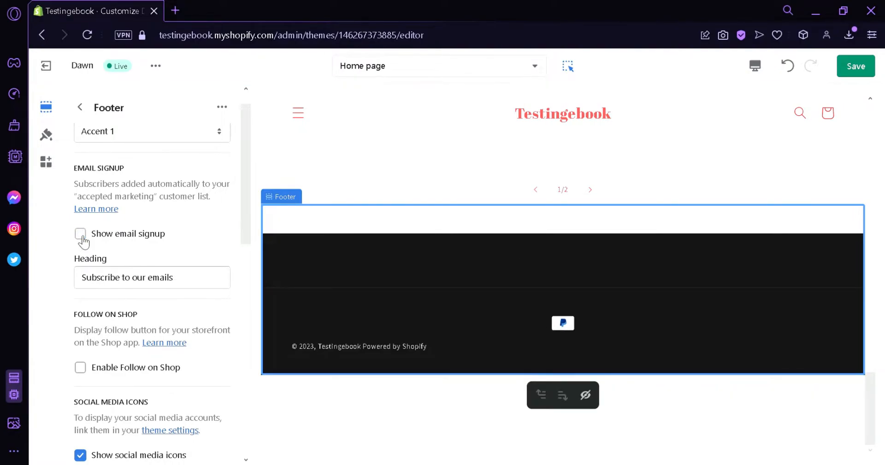
{"action": "left_click", "coordinate": [80, 234]}
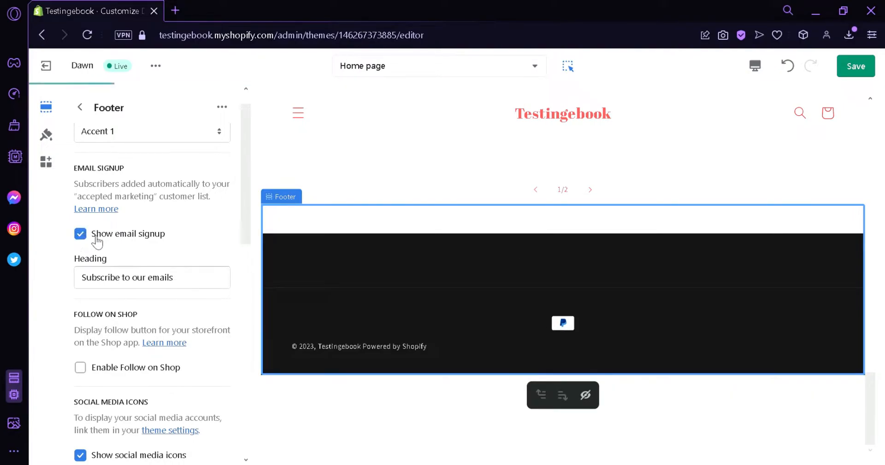
{"action": "left_click", "coordinate": [81, 234]}
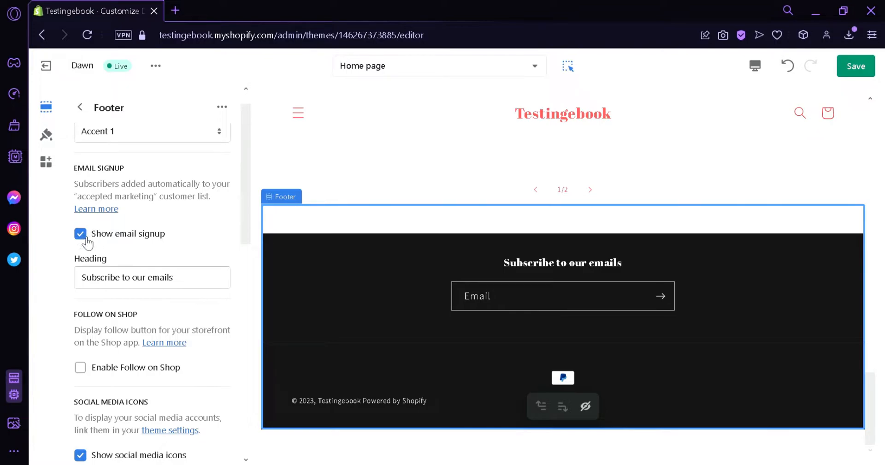
{"action": "mouse_move", "coordinate": [533, 269]}
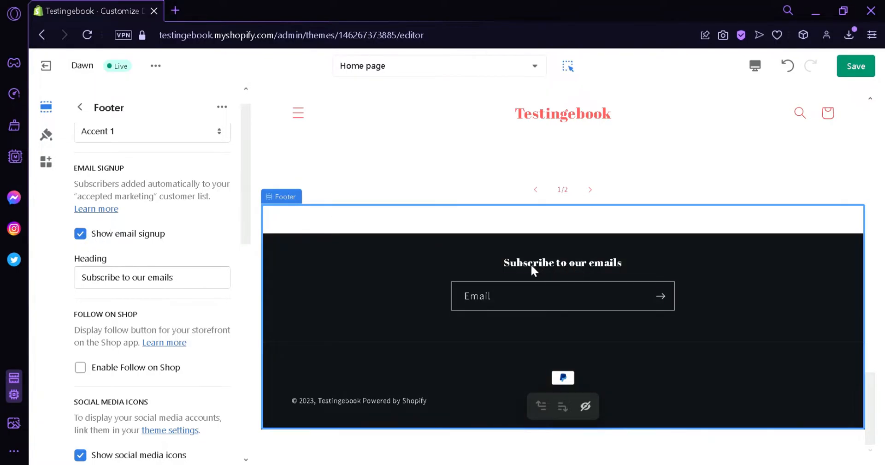
{"action": "left_click", "coordinate": [151, 276]}
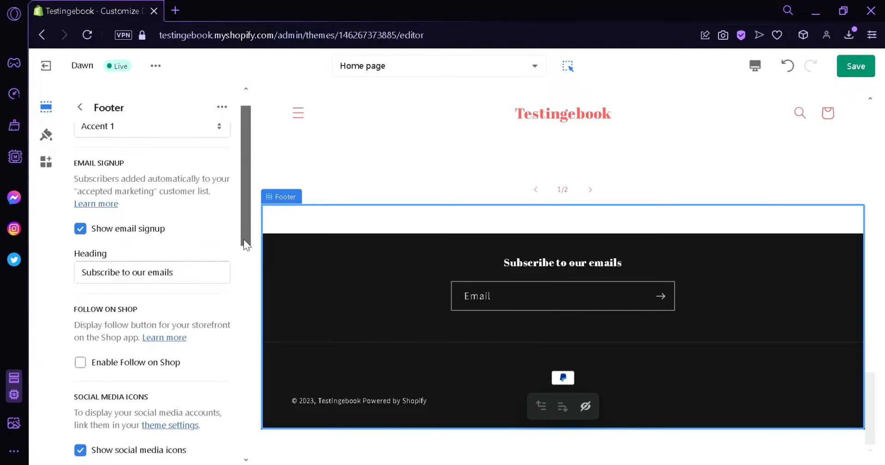
Set footer spacing to 48px top margin and 36px top and bottom padding
{"action": "scroll", "scroll_direction": "down", "scroll_amount": 3}
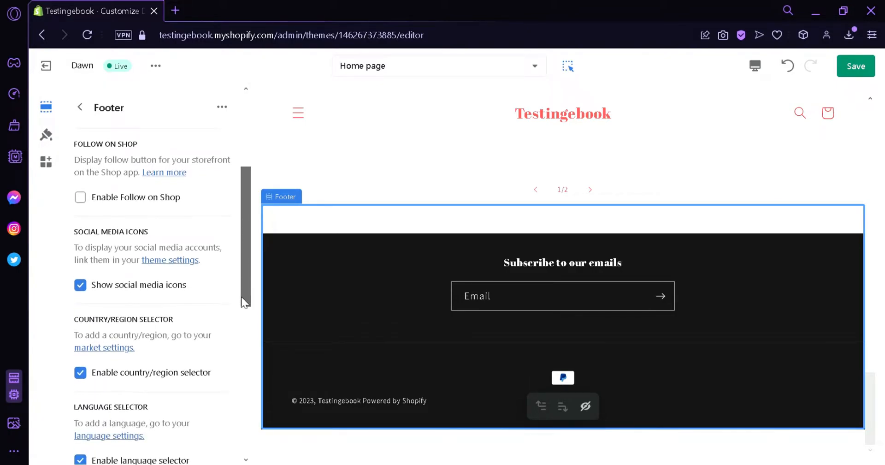
{"action": "scroll", "scroll_direction": "down", "scroll_amount": 3}
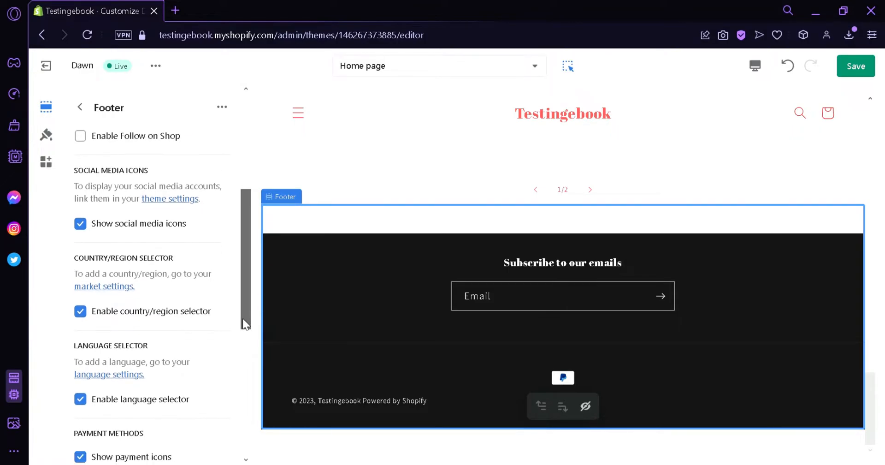
{"action": "scroll", "scroll_direction": "down", "scroll_amount": 3}
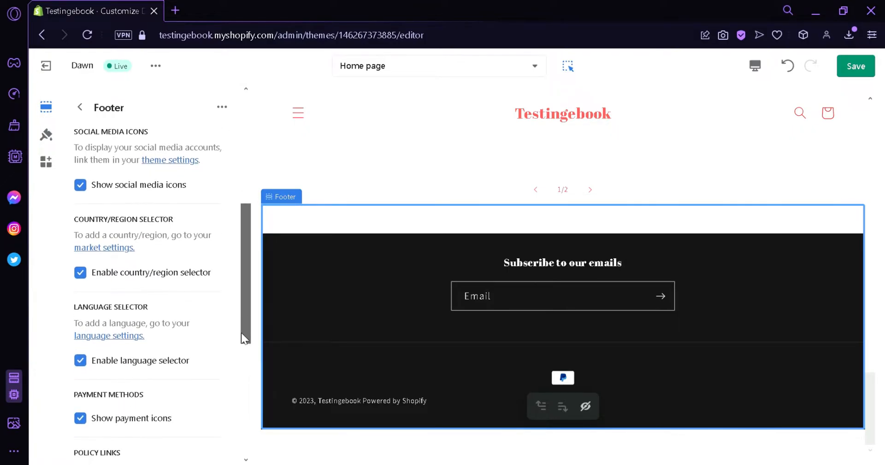
{"action": "scroll", "scroll_direction": "down", "scroll_amount": 3}
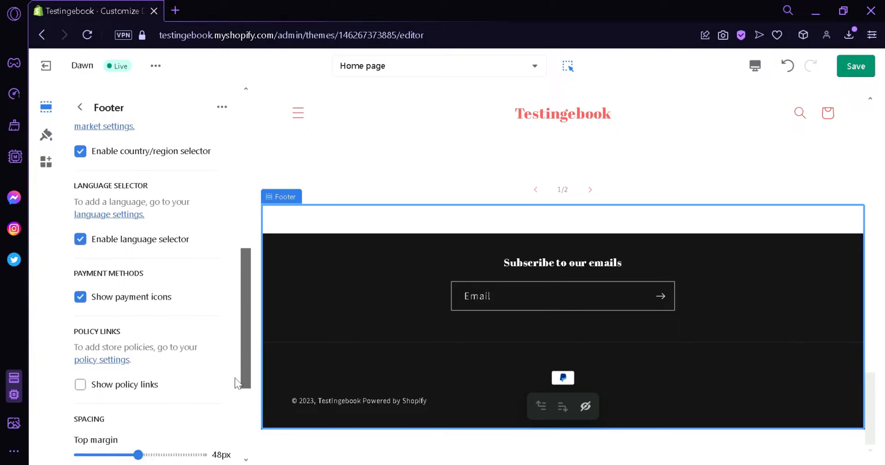
{"action": "scroll", "scroll_direction": "down", "scroll_amount": 3}
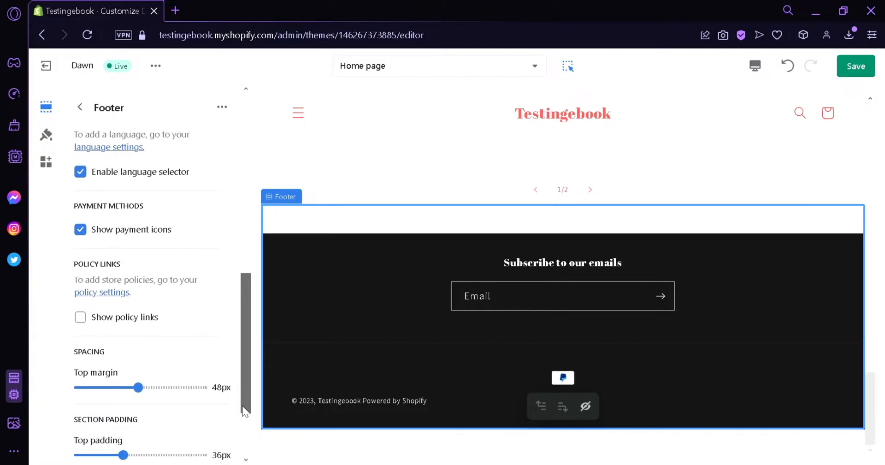
{"action": "scroll", "scroll_direction": "down", "scroll_amount": 3}
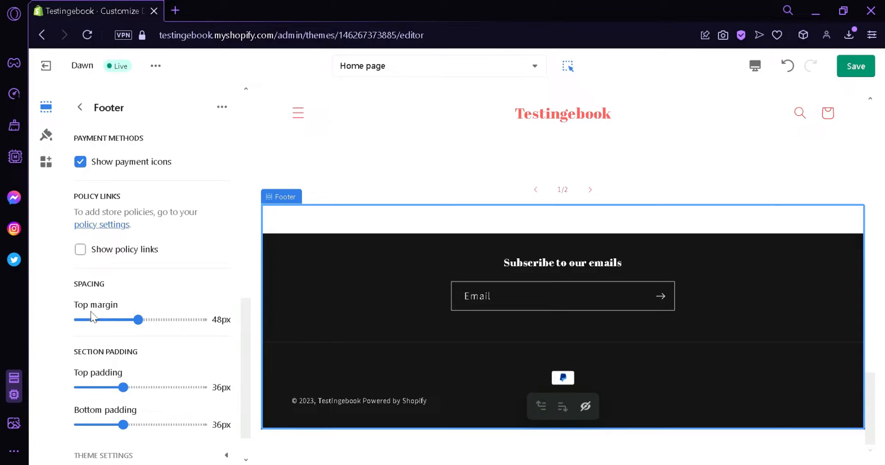
{"action": "mouse_move", "coordinate": [151, 344]}
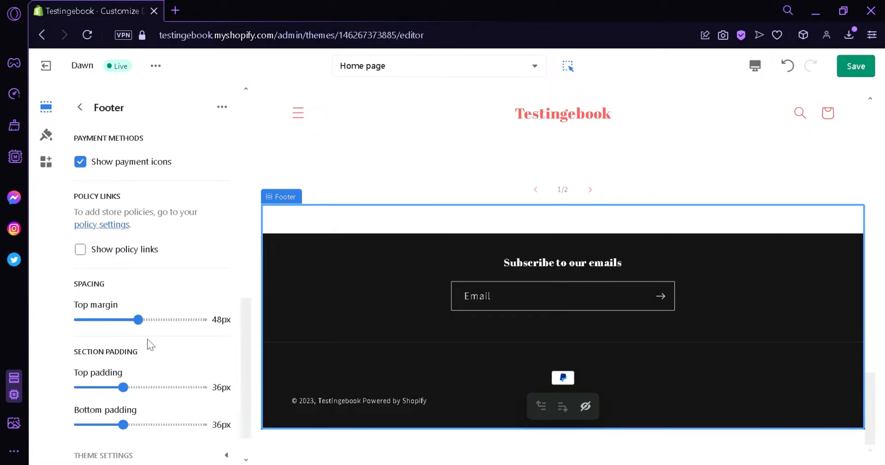
{"action": "mouse_move", "coordinate": [123, 384]}
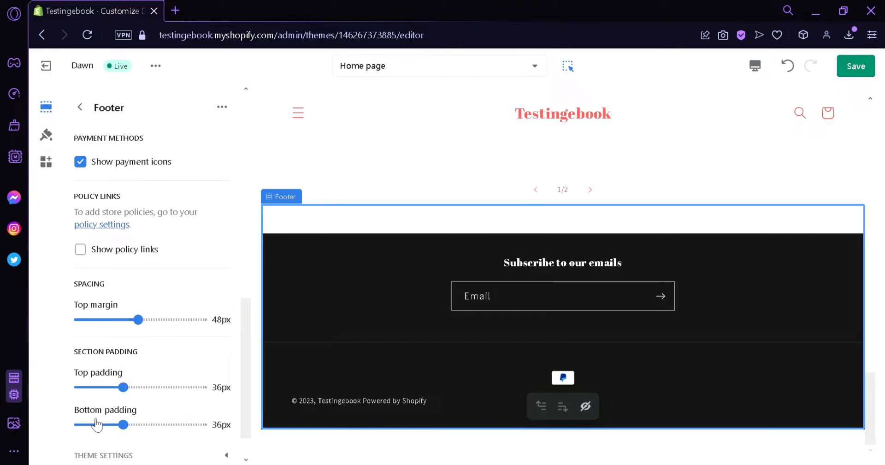
{"action": "scroll", "scroll_direction": "up", "scroll_amount": 3}
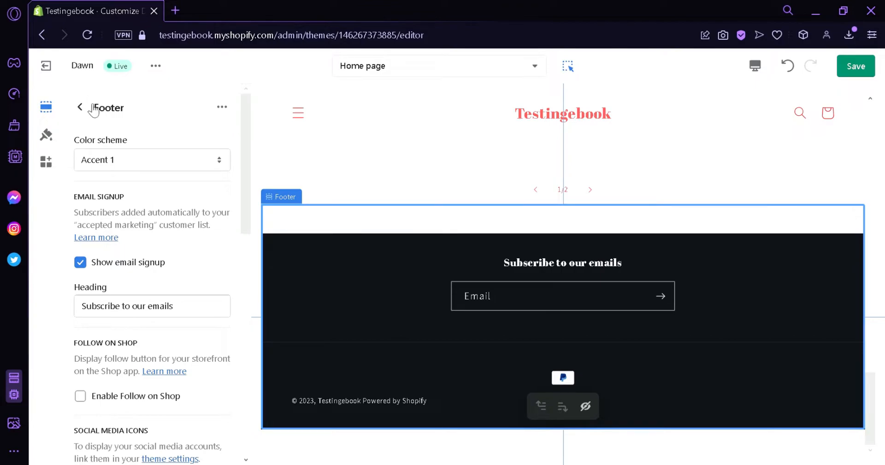
Return to the home page sections and open the footer's add-block chooser to add Text
{"action": "left_click", "coordinate": [79, 107]}
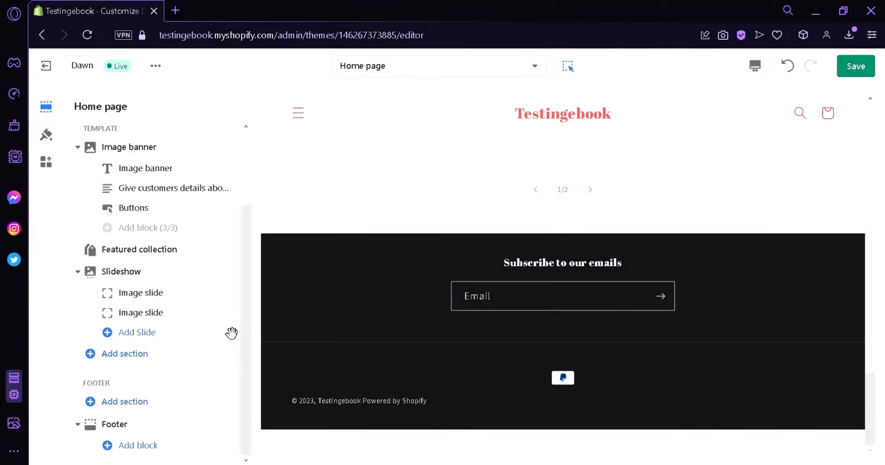
{"action": "mouse_move", "coordinate": [123, 414]}
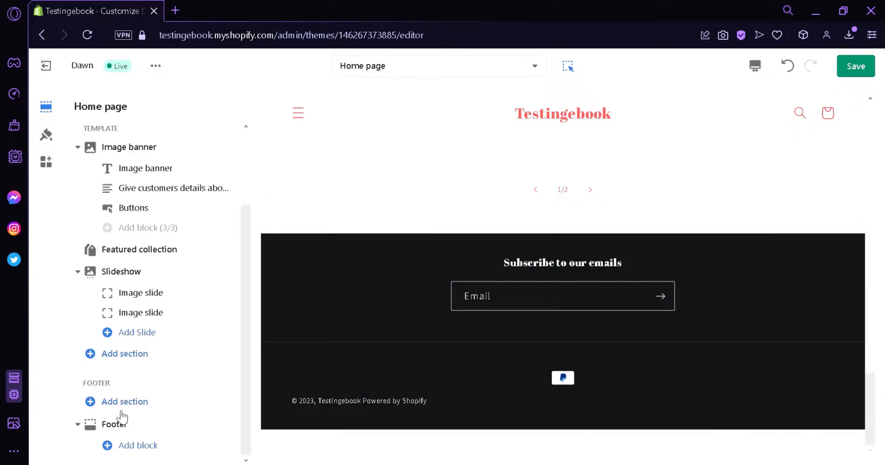
{"action": "left_click", "coordinate": [114, 424]}
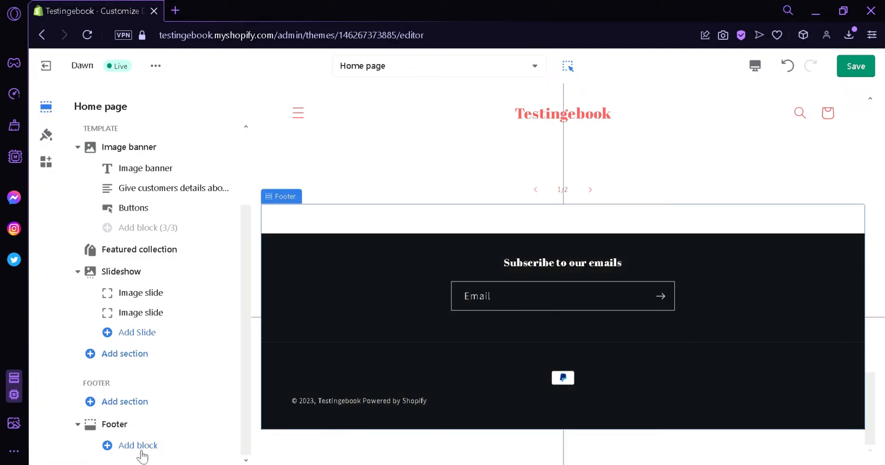
{"action": "left_click", "coordinate": [124, 401]}
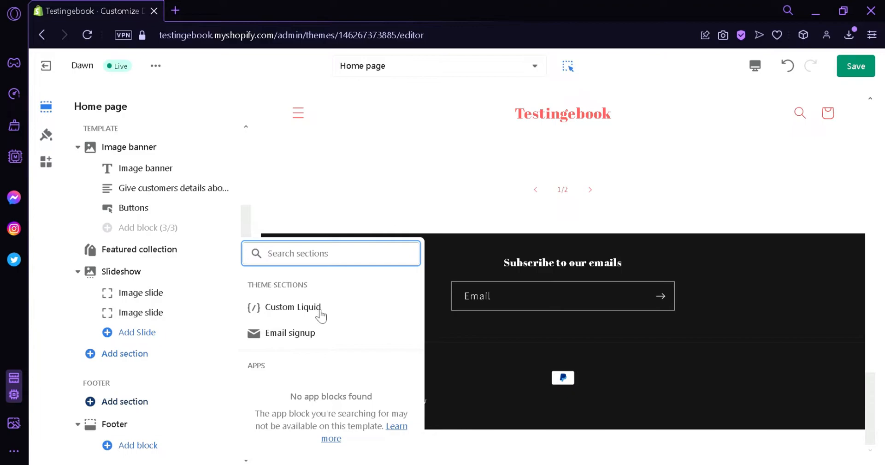
{"action": "mouse_move", "coordinate": [221, 371]}
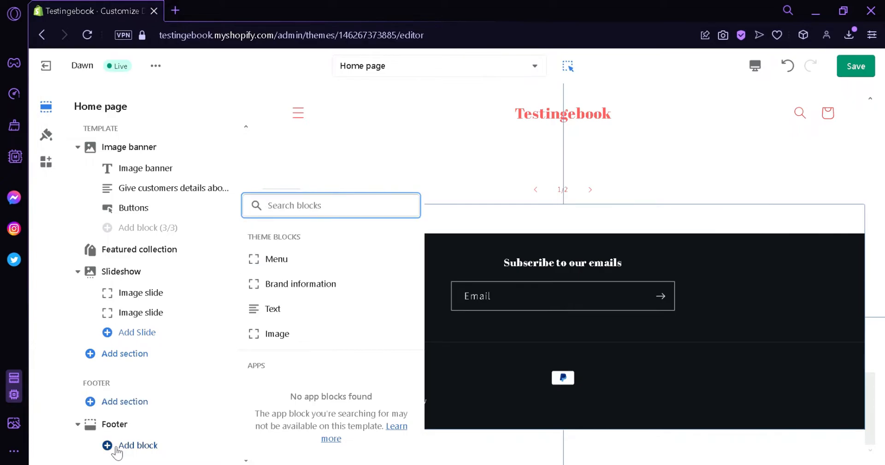
{"action": "mouse_move", "coordinate": [356, 261]}
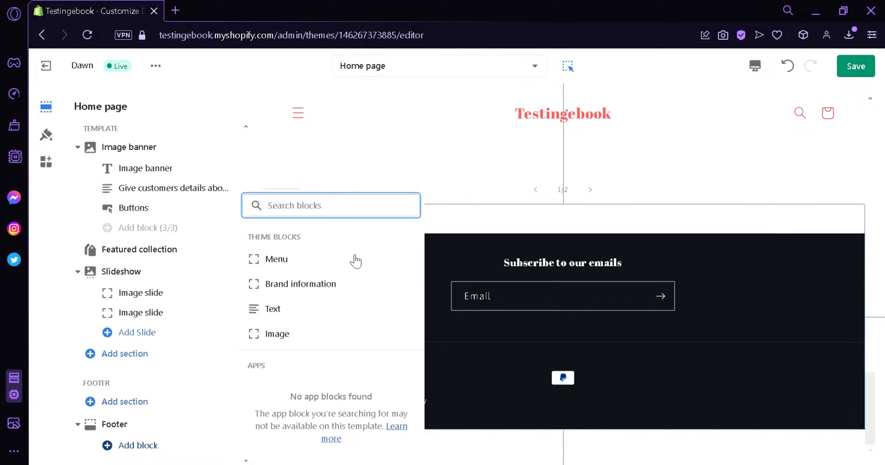
{"action": "mouse_move", "coordinate": [343, 321]}
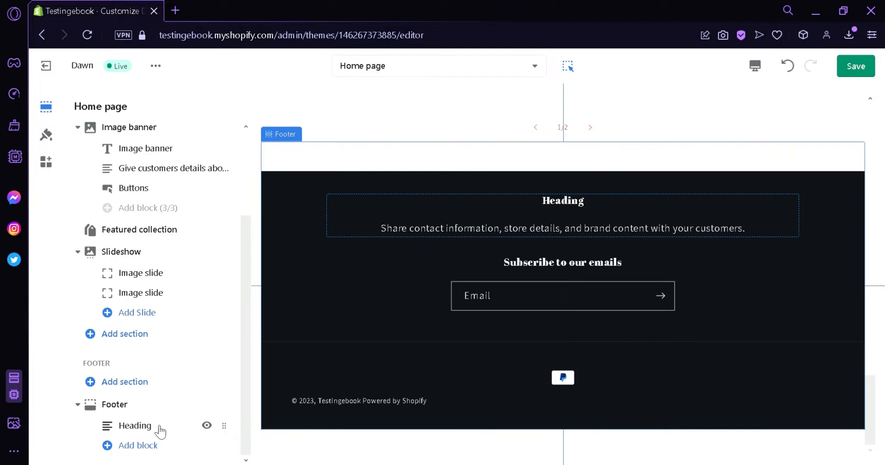
Open the new Text block, then add an Image block to the footer
{"action": "left_click", "coordinate": [136, 425]}
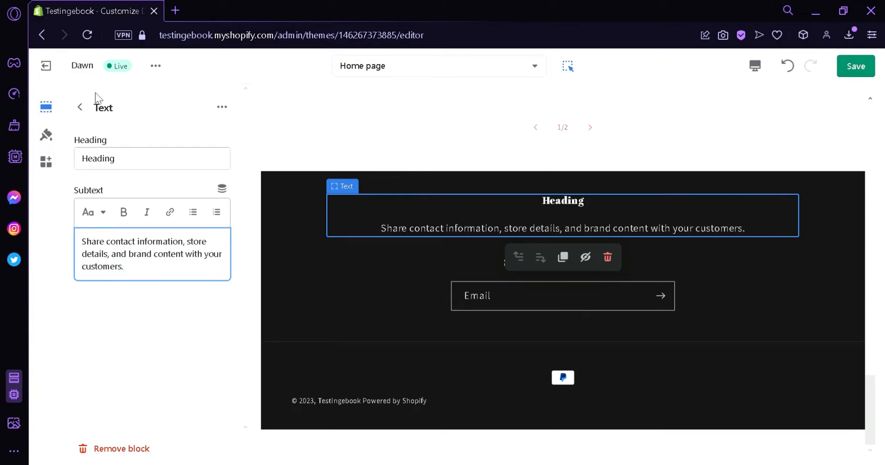
{"action": "left_click", "coordinate": [138, 444]}
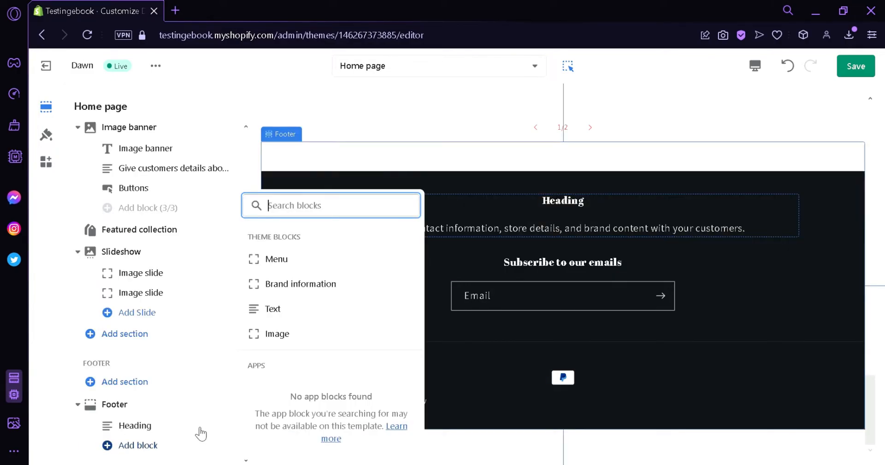
{"action": "left_click", "coordinate": [277, 333]}
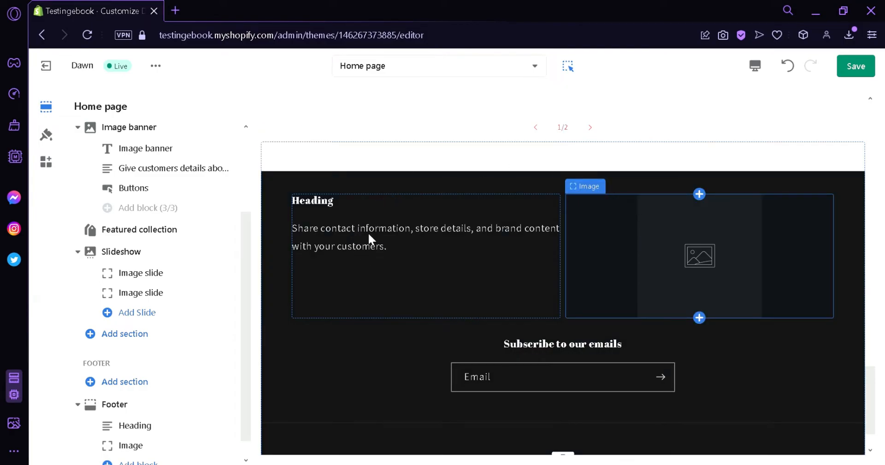
{"action": "mouse_move", "coordinate": [655, 248]}
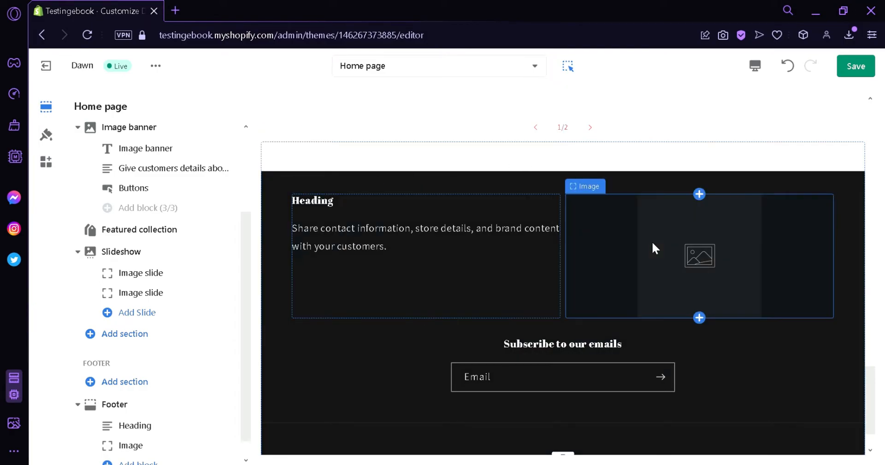
Open the footer Image block and drag its width slider down to 50
{"action": "left_click", "coordinate": [699, 255]}
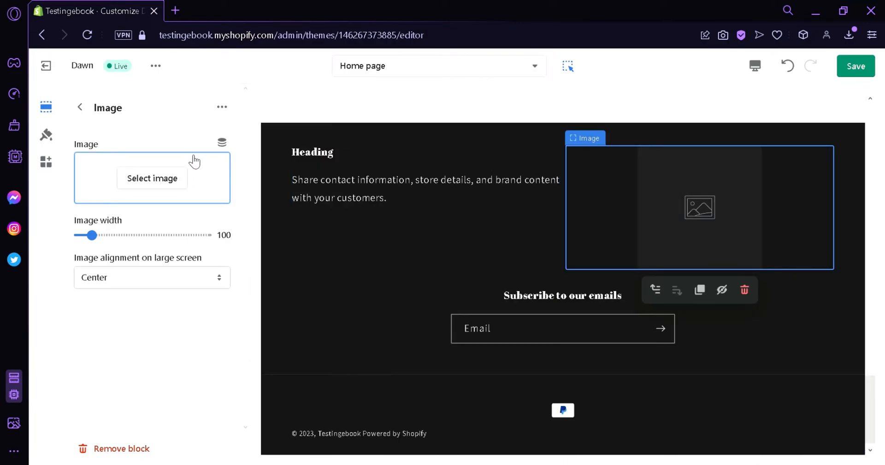
{"action": "mouse_move", "coordinate": [152, 179]}
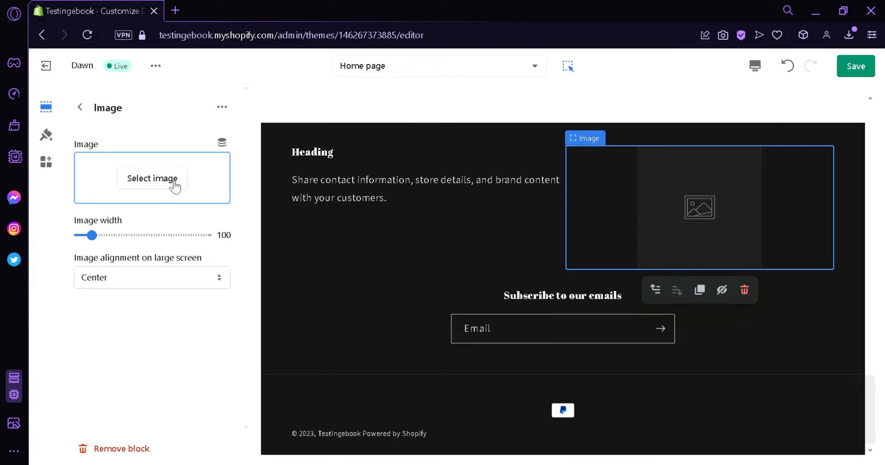
{"action": "mouse_move", "coordinate": [82, 221]}
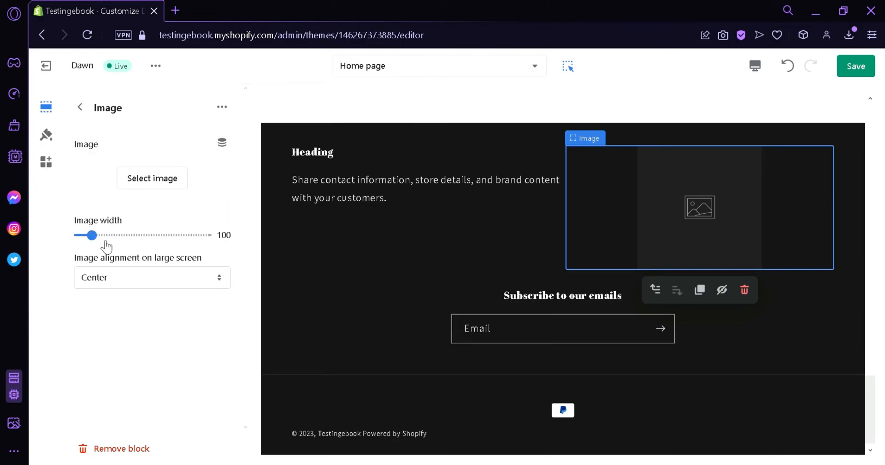
{"action": "left_click_drag", "start_coordinate": [87, 235], "coordinate": [207, 235]}
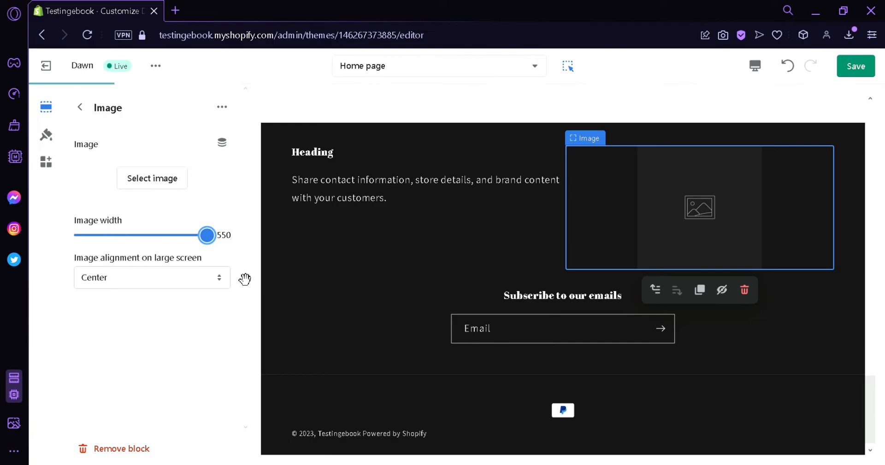
{"action": "left_click_drag", "start_coordinate": [207, 235], "coordinate": [79, 236]}
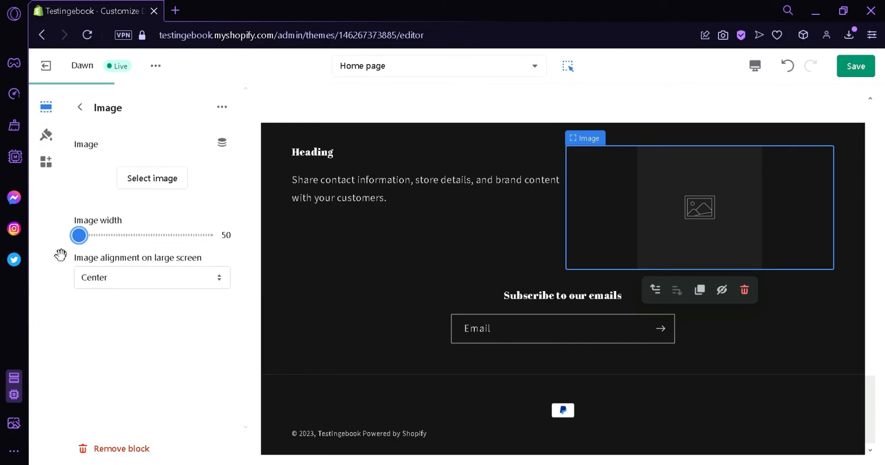
{"action": "mouse_move", "coordinate": [101, 379]}
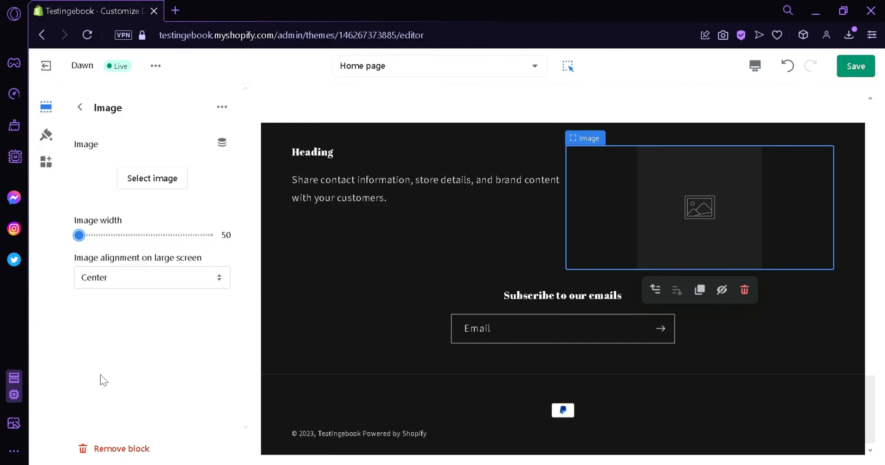
{"action": "mouse_move", "coordinate": [121, 448]}
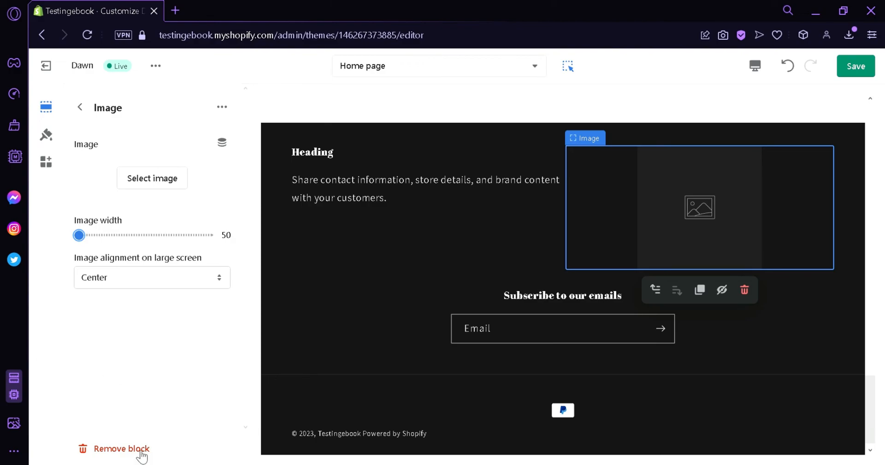
Remove the Image block, leaving the Heading text block and email signup
{"action": "left_click", "coordinate": [121, 448]}
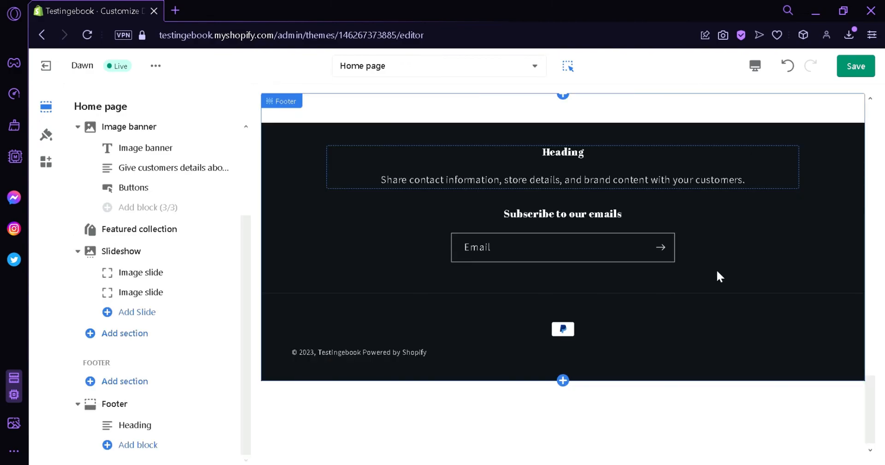
{"action": "mouse_move", "coordinate": [535, 264]}
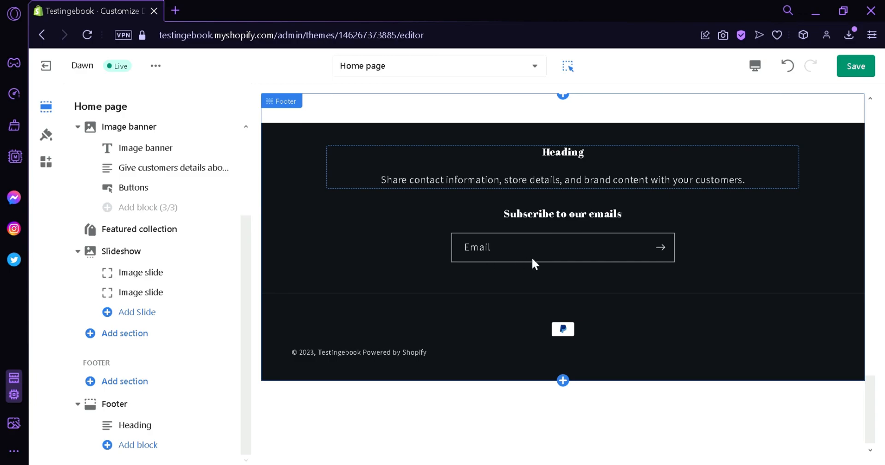
{"action": "scroll", "scroll_direction": "up", "scroll_amount": 3}
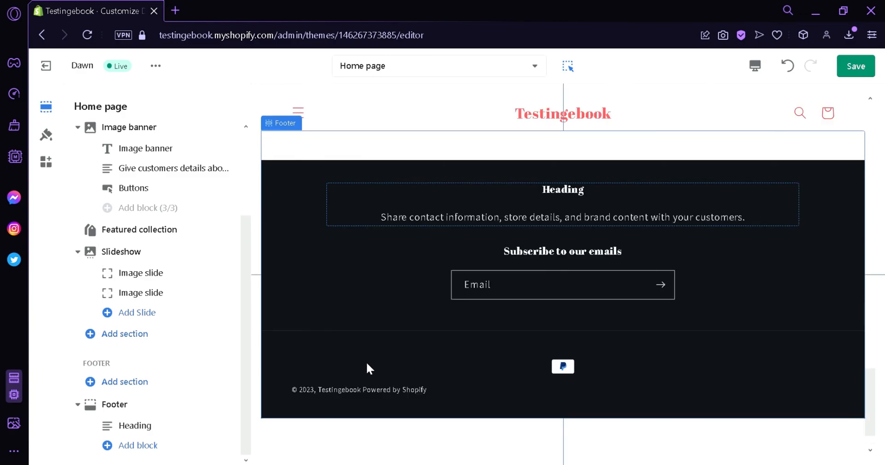
{"action": "mouse_move", "coordinate": [332, 356]}
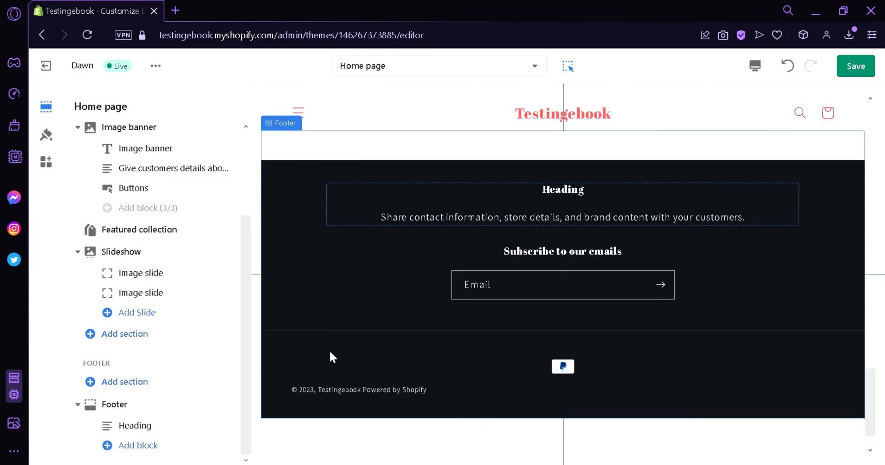